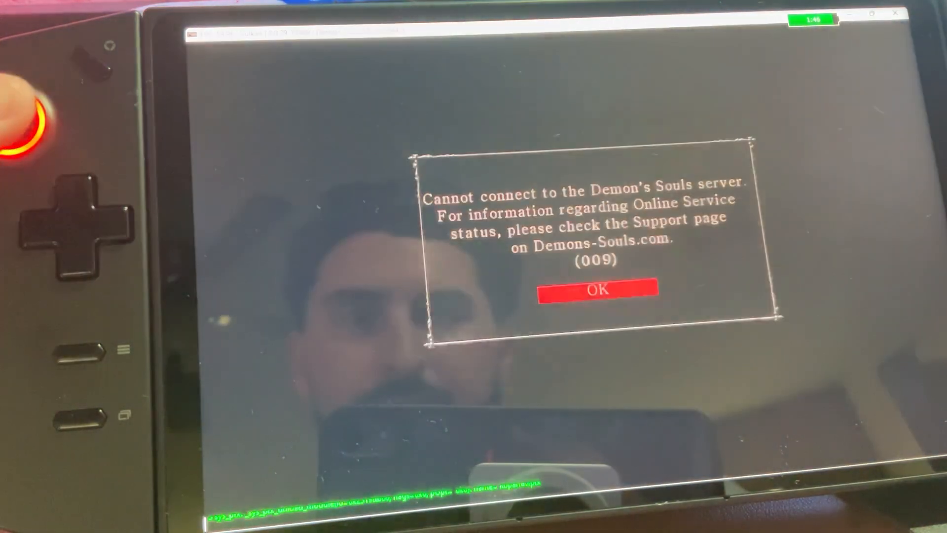
# Acknowledge the 'Cannot connect to the Demon's Souls server' notice to reach the Profile List
pyautogui.click(597, 290)
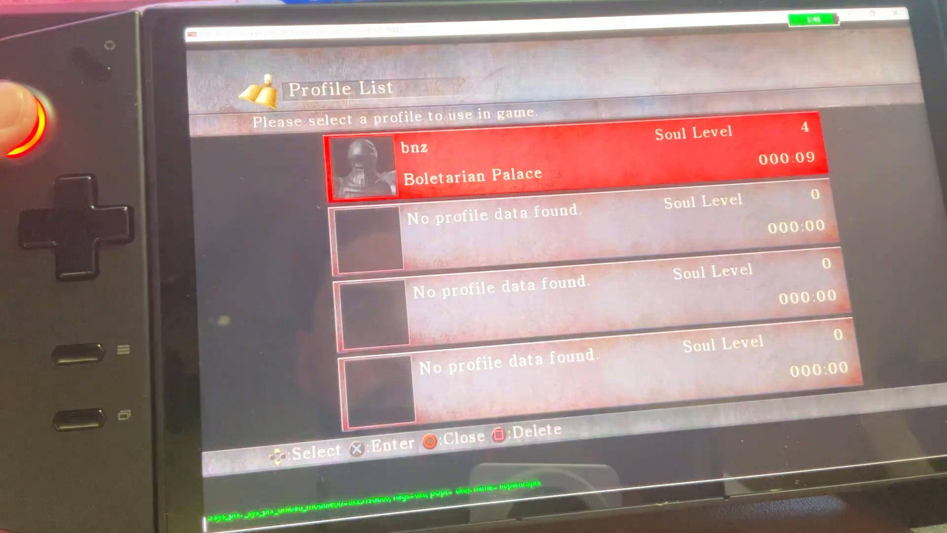